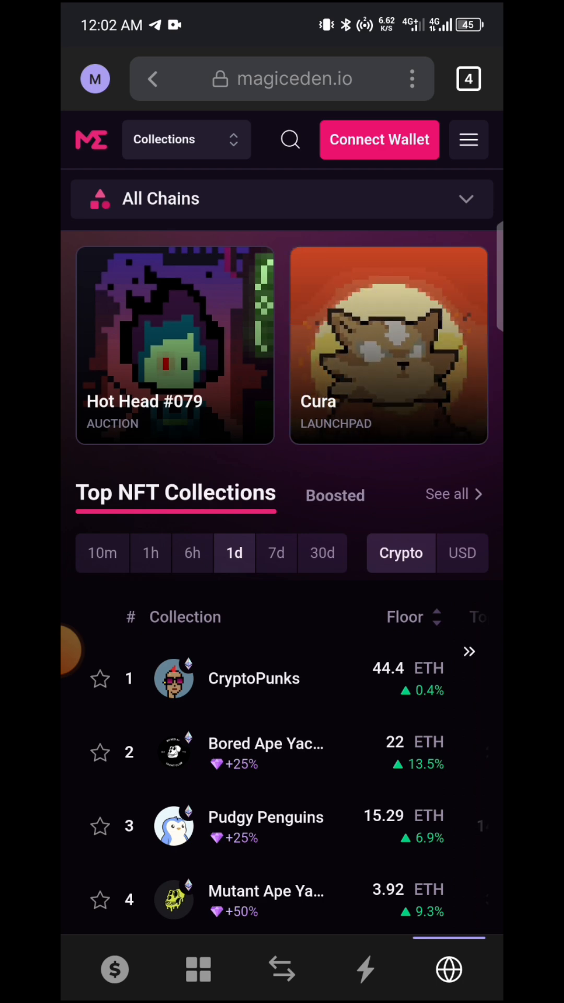
# Scroll through the wallet, view token balances, check the account list and close it
pyautogui.scroll(-3)
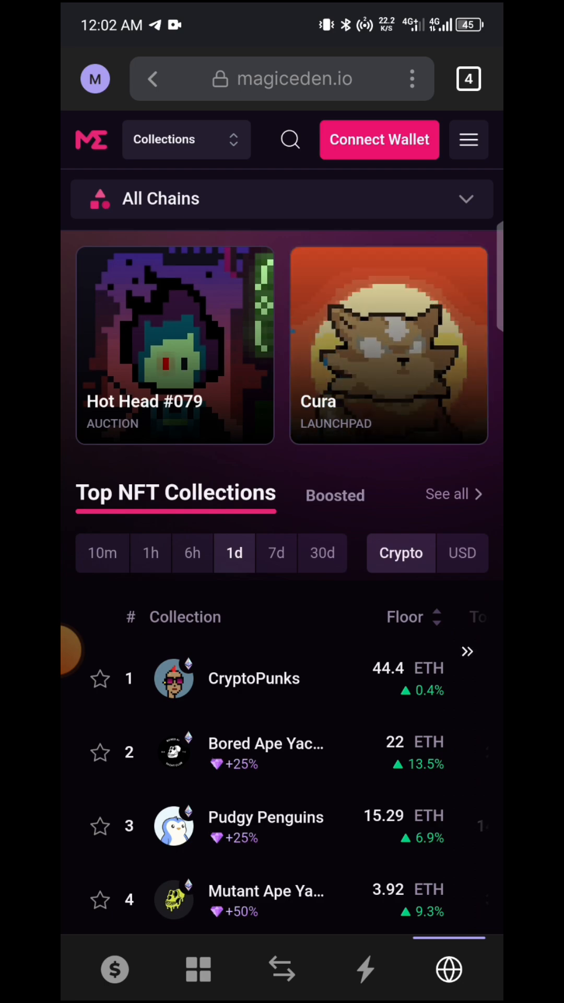
pyautogui.scroll(-3)
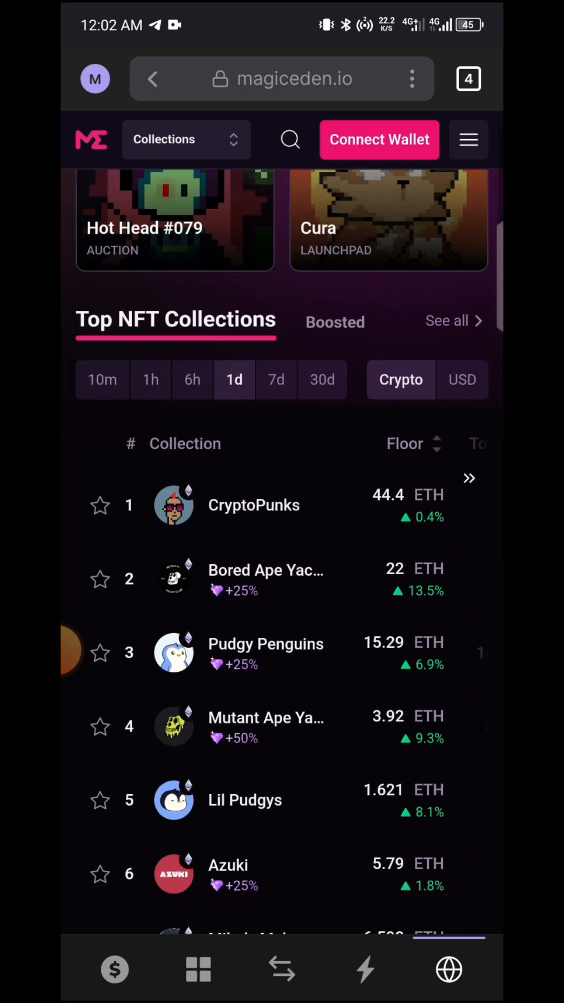
pyautogui.scroll(-3)
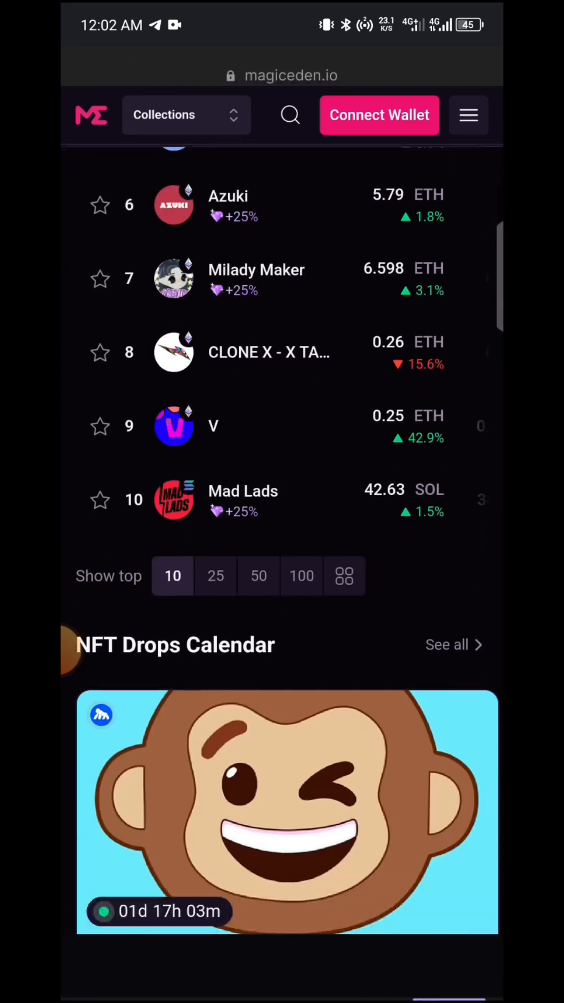
pyautogui.scroll(-3)
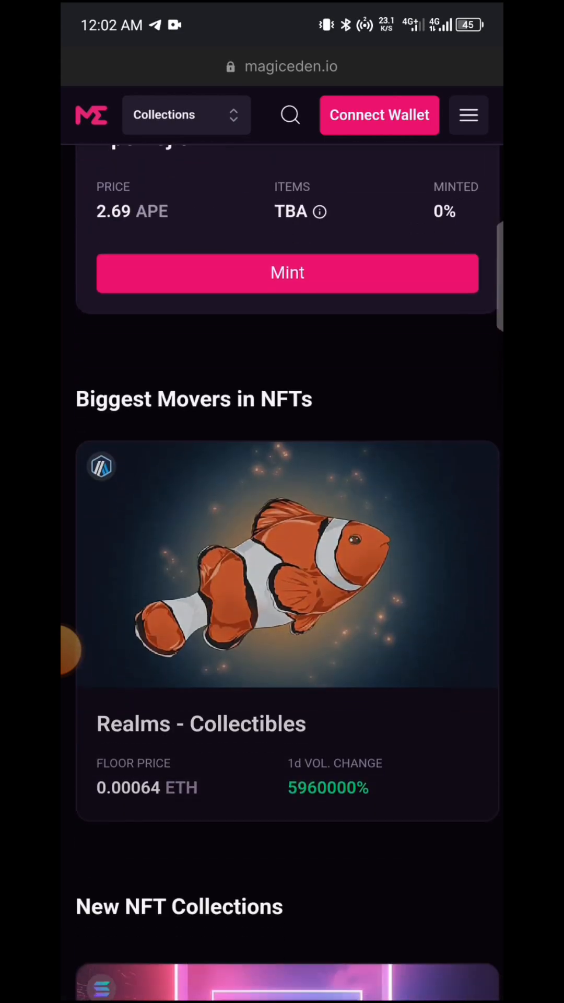
pyautogui.scroll(-3)
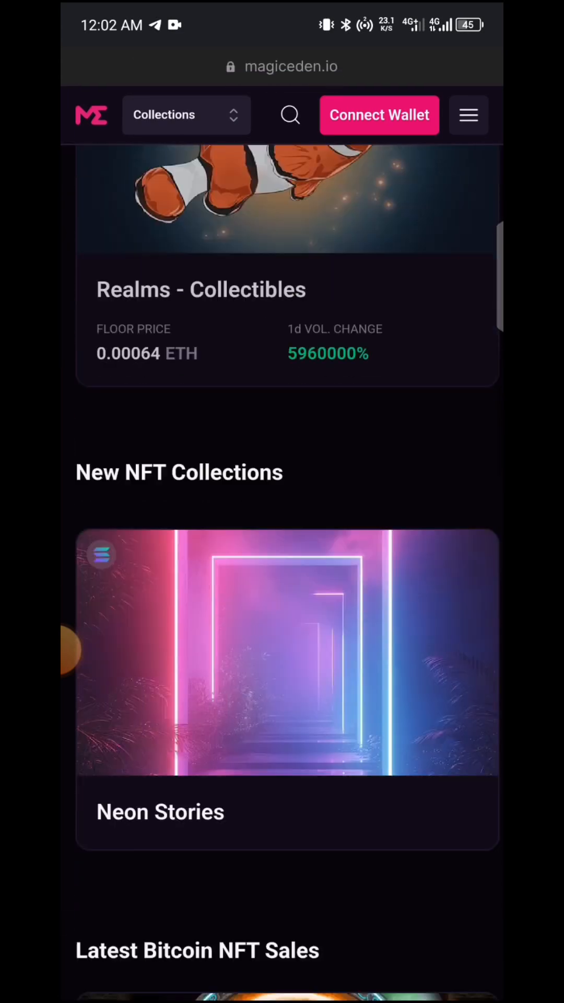
pyautogui.scroll(-3)
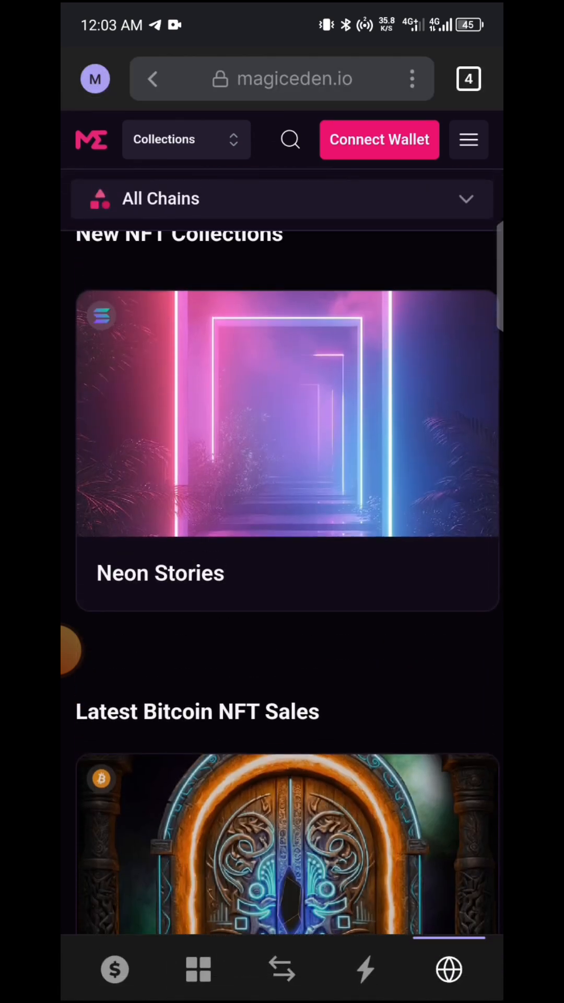
pyautogui.scroll(-3)
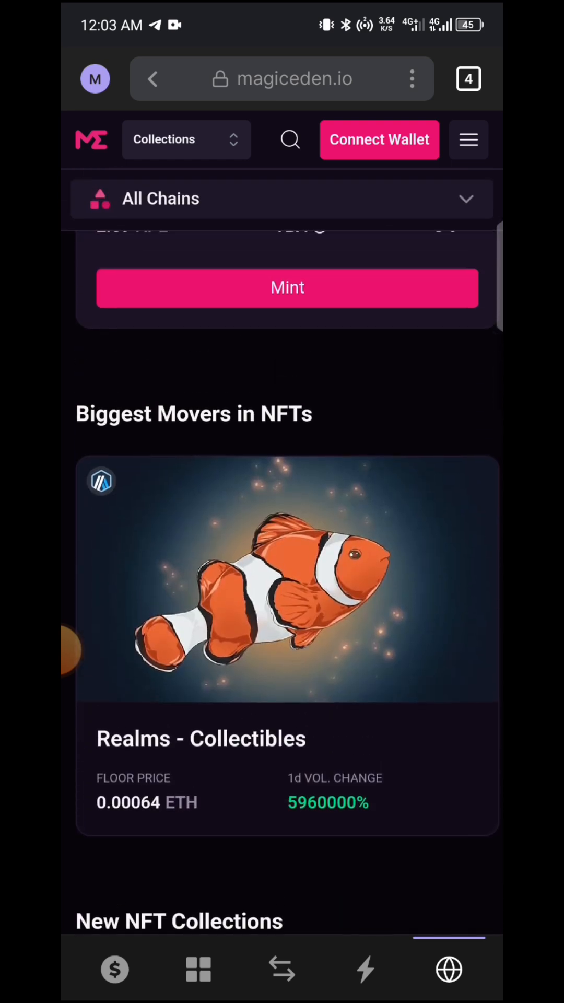
pyautogui.click(114, 970)
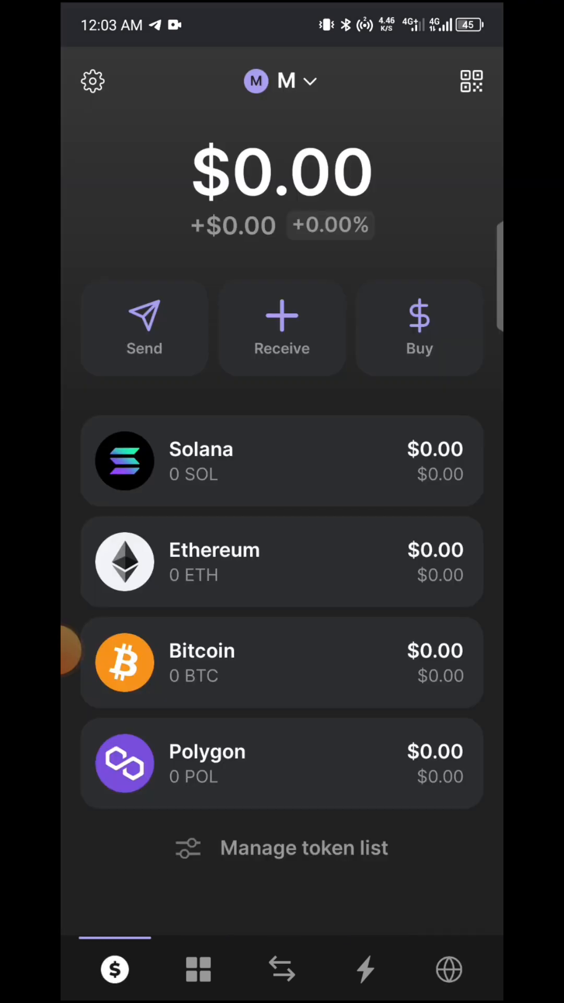
pyautogui.click(281, 81)
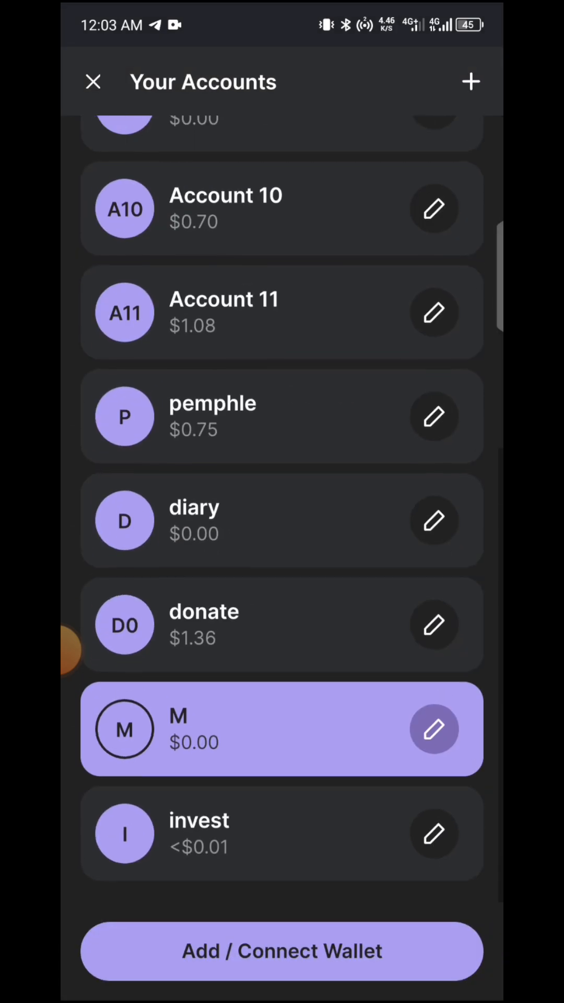
pyautogui.click(281, 730)
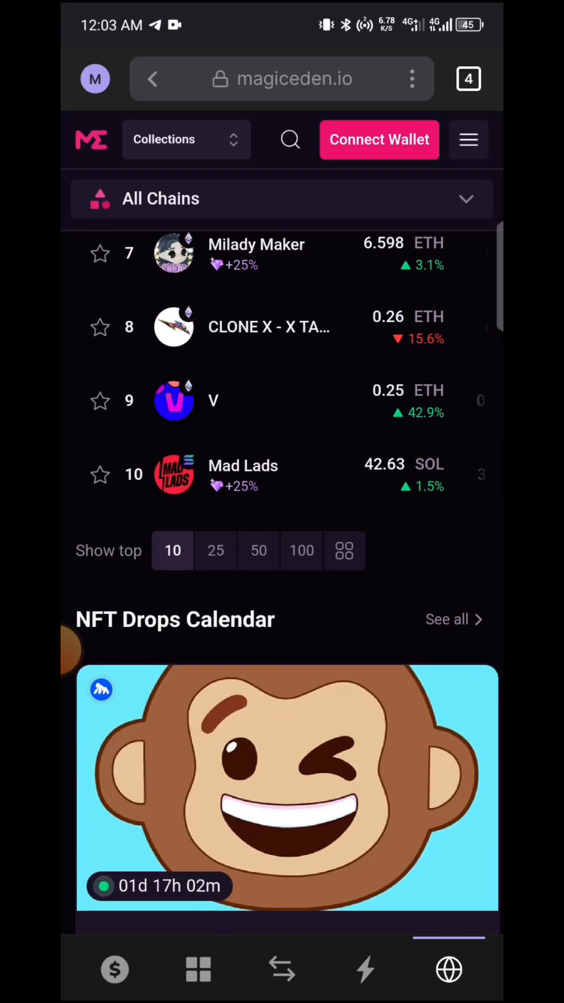
pyautogui.scroll(-3)
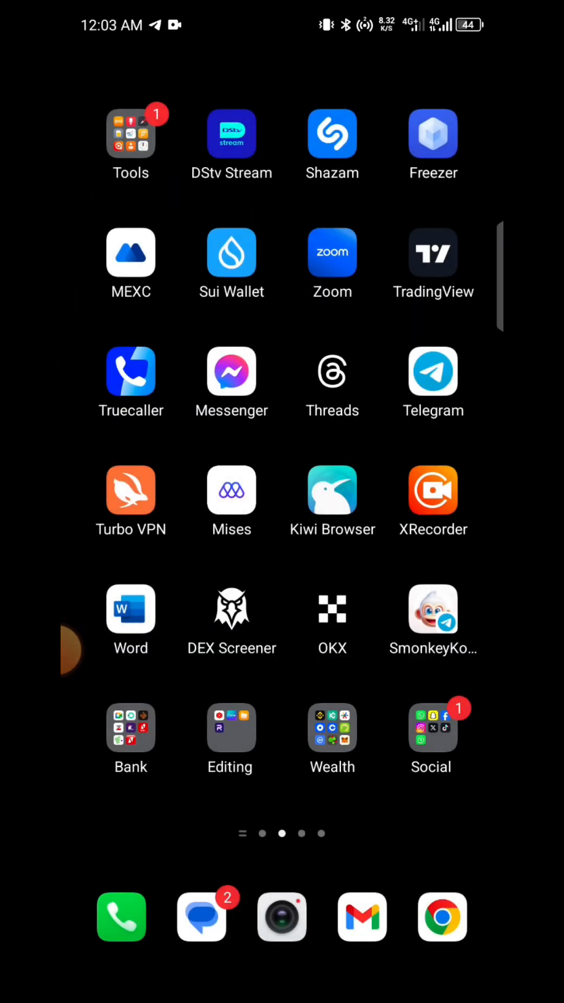
# Launch the Magic Eden wallet app onto Account 1's home with its $0.15 balance
pyautogui.click(232, 491)
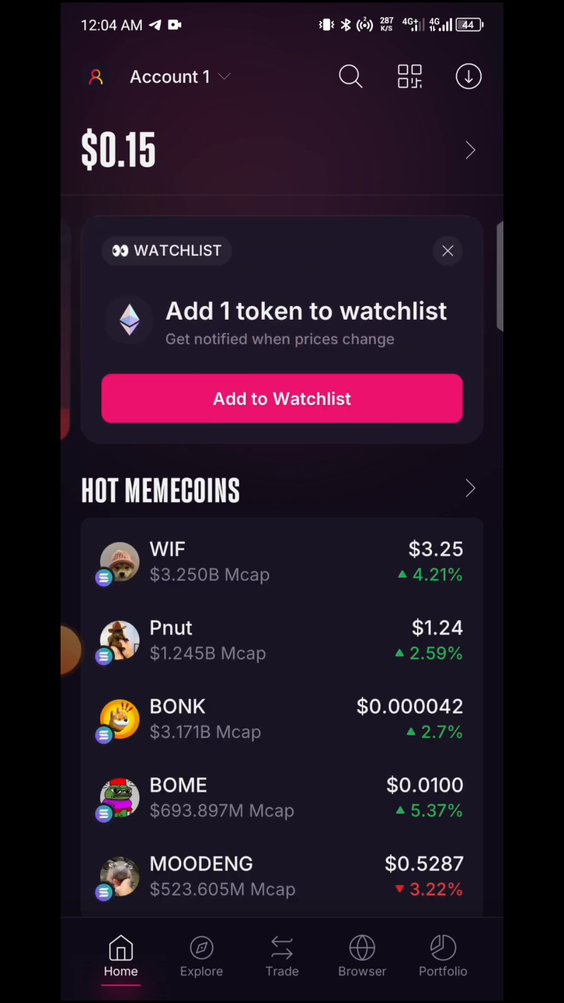
# Check Account 1's $0.15 crypto portfolio and empty collectibles, then exit to the home screen
pyautogui.click(443, 957)
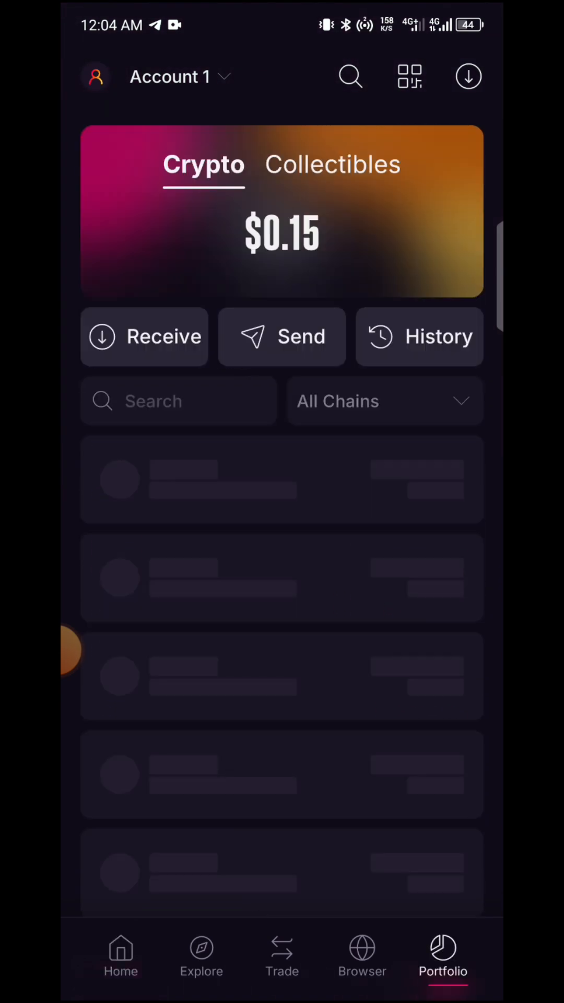
pyautogui.click(331, 164)
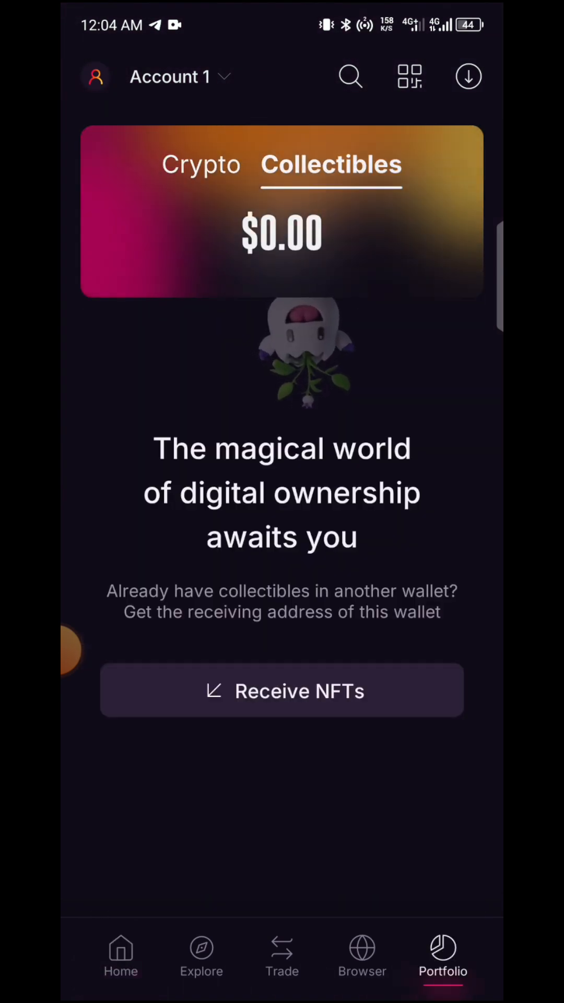
pyautogui.click(120, 957)
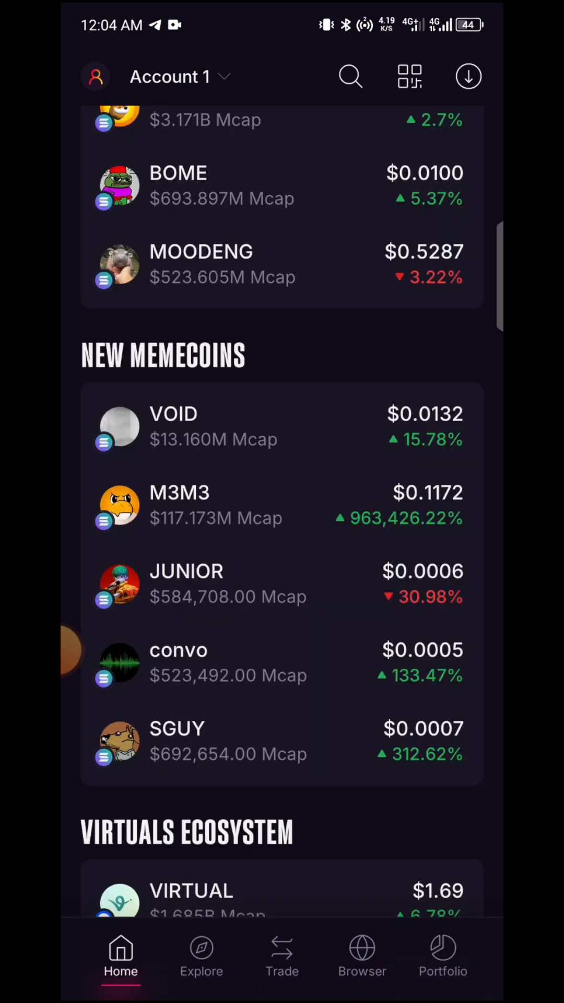
pyautogui.press('home')
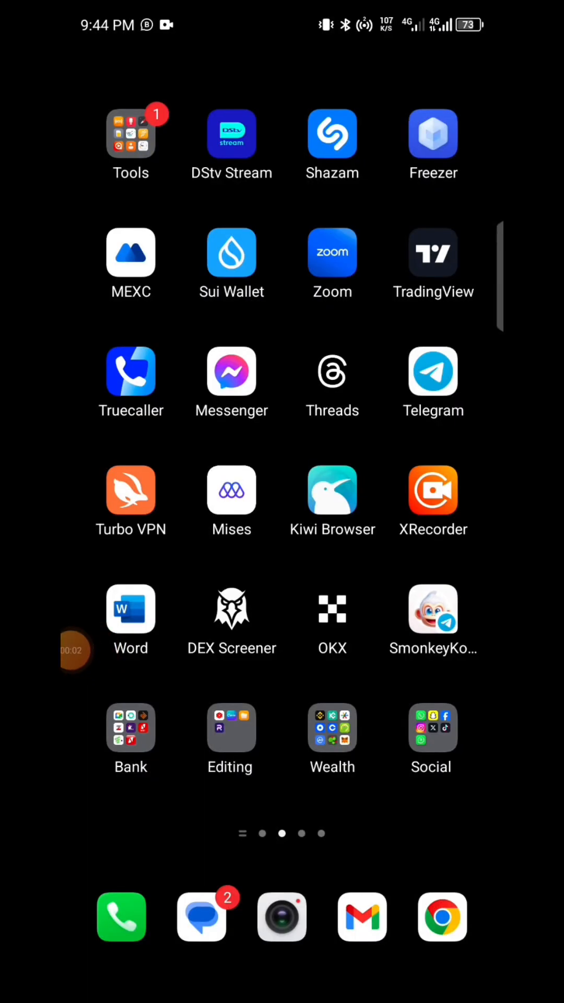
# Swipe to the home screen page showing the Magic Eden app icon
pyautogui.click(76, 650)
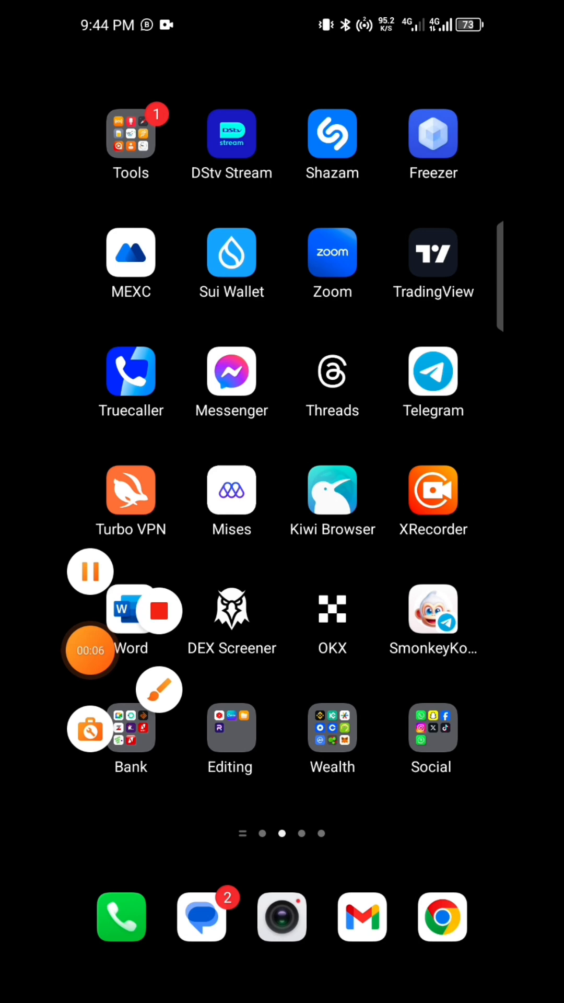
pyautogui.hscroll(-3)
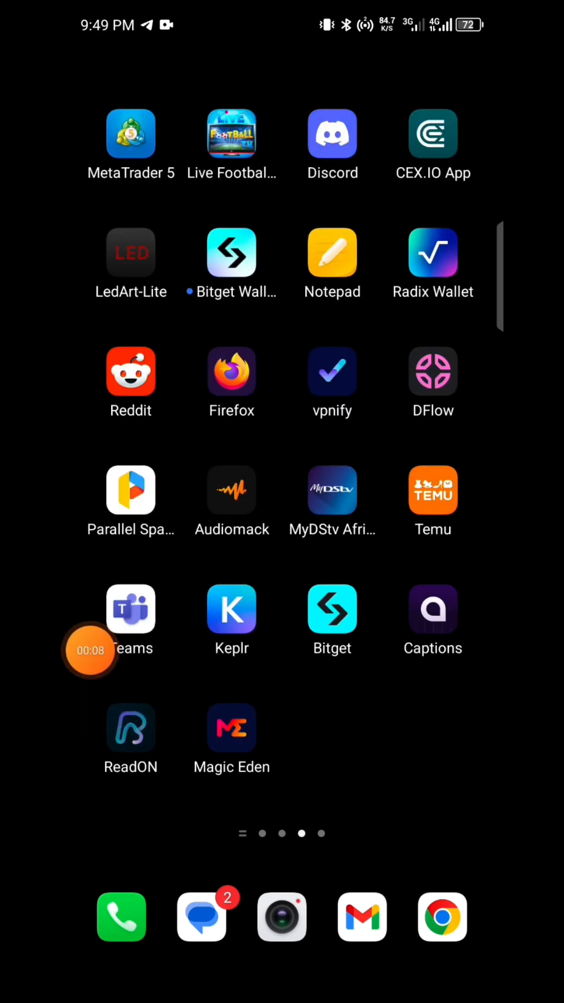
pyautogui.click(281, 917)
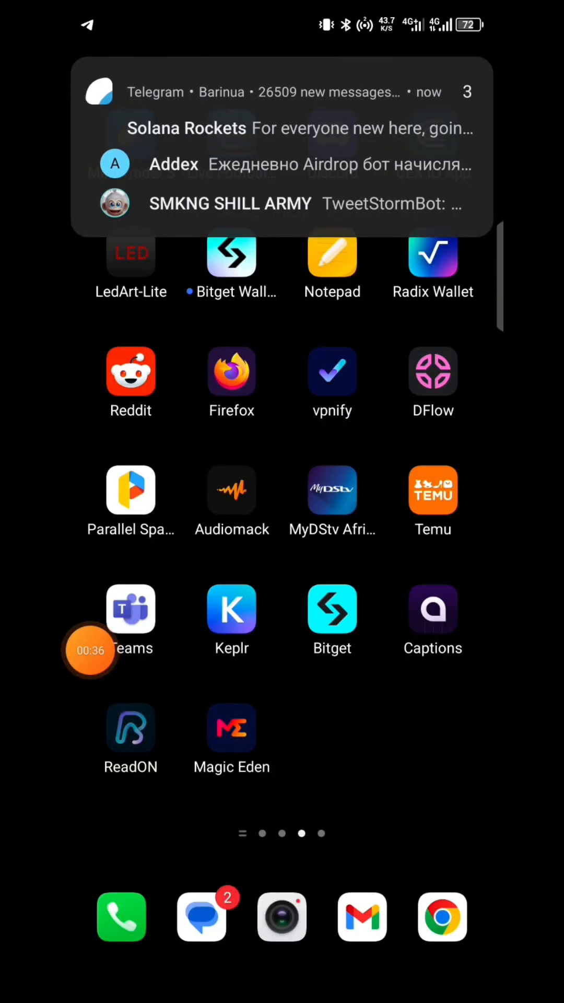
# Launch Magic Eden and sign the mefoundation.com signature request for Account 1
pyautogui.click(282, 918)
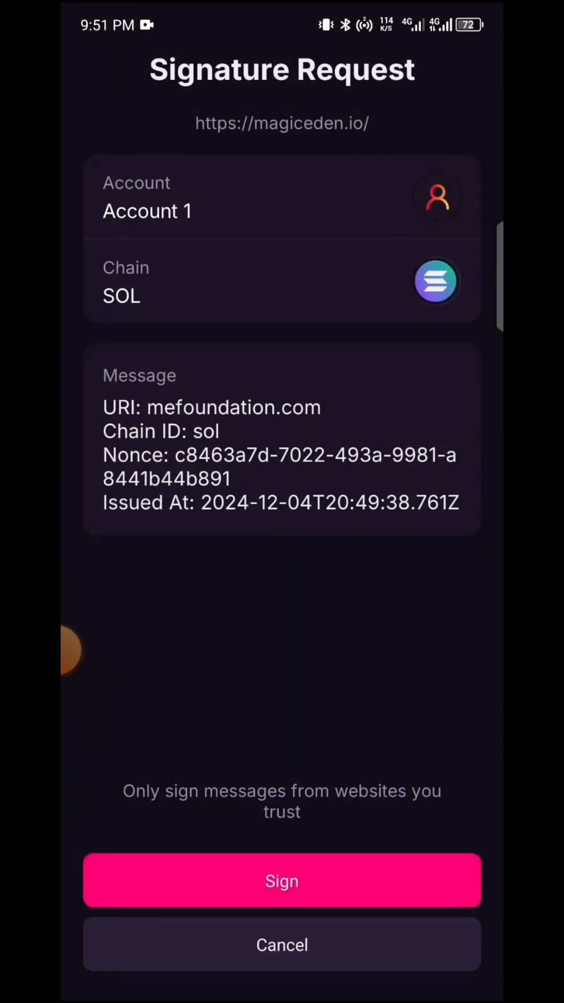
pyautogui.click(282, 880)
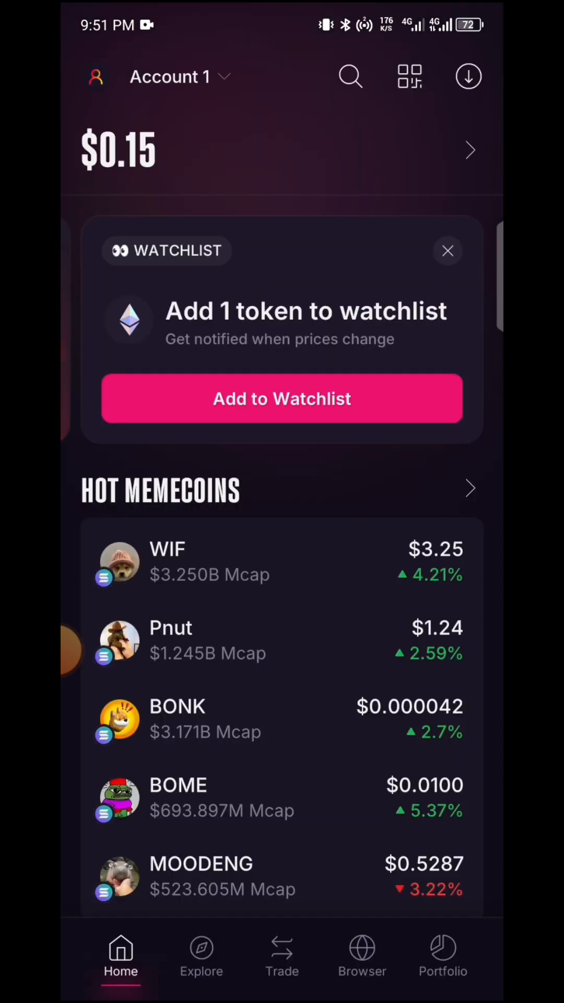